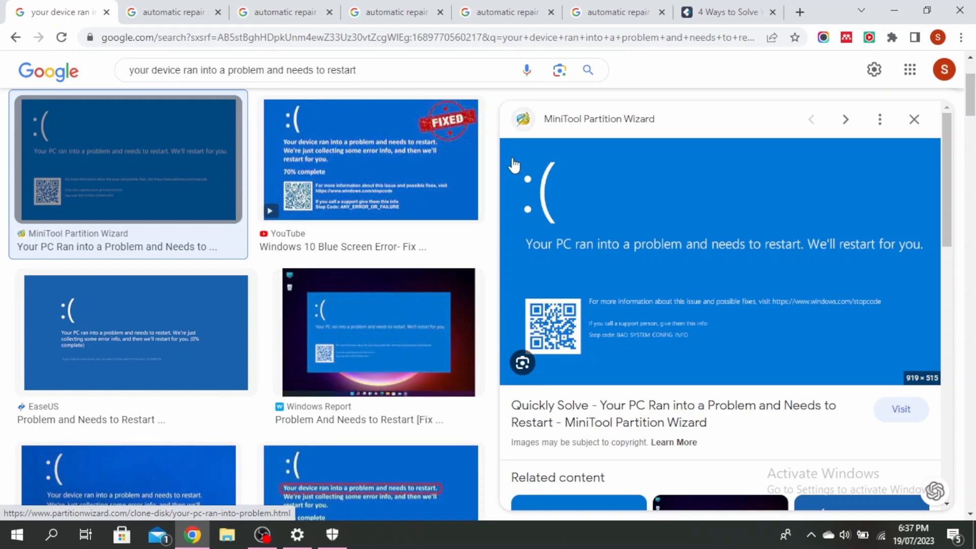
- Switch to the 'automatic repair screen' image results showing the Advanced options recovery screenshot
{"action": "left_click", "coordinate": [173, 12]}
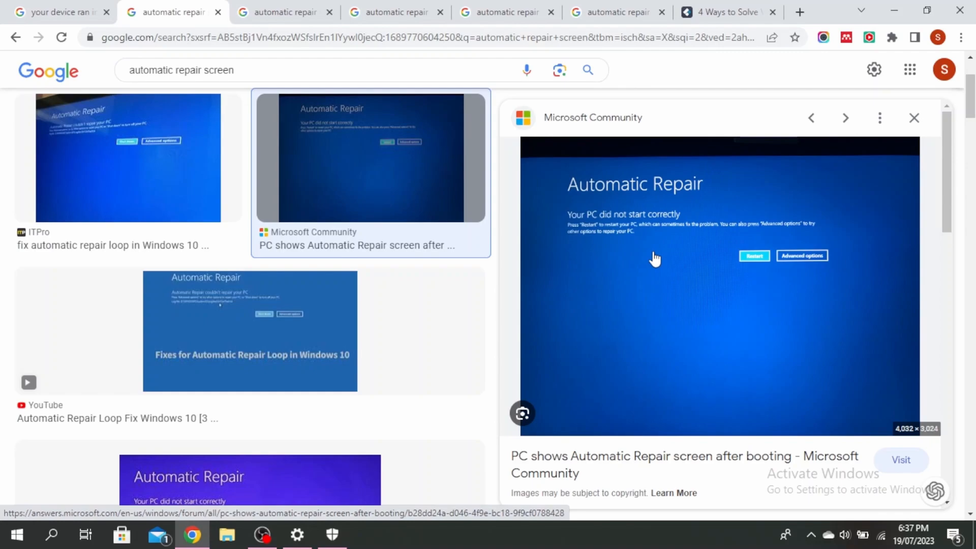
{"action": "mouse_move", "coordinate": [818, 267]}
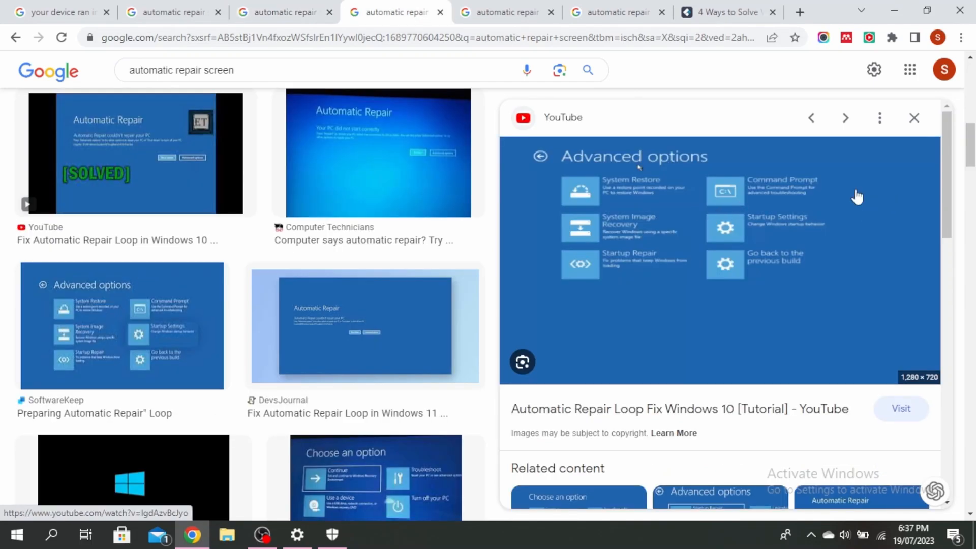
- Enter sfc /scannow at the administrator Command Prompt without running it yet
{"action": "left_click", "coordinate": [367, 534]}
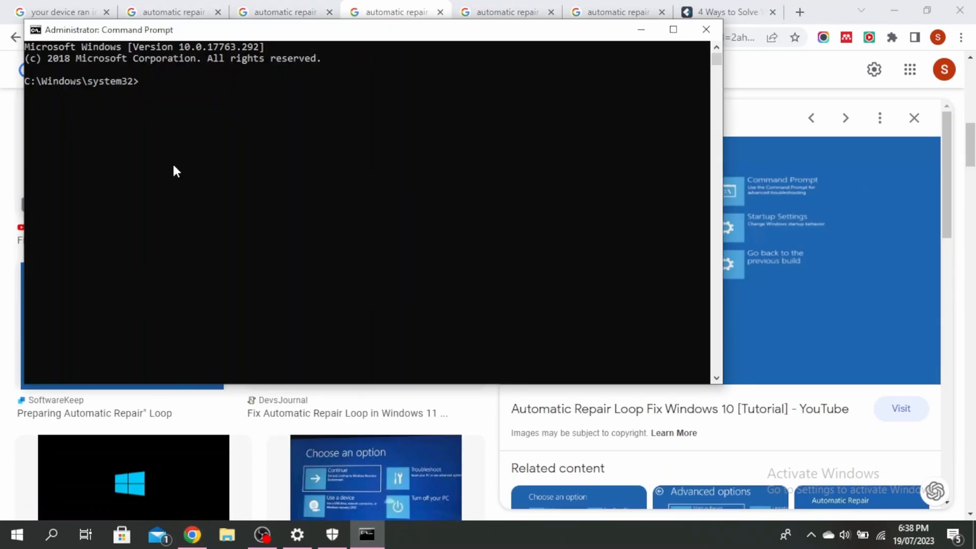
{"action": "type", "text": "sfc /scannow"}
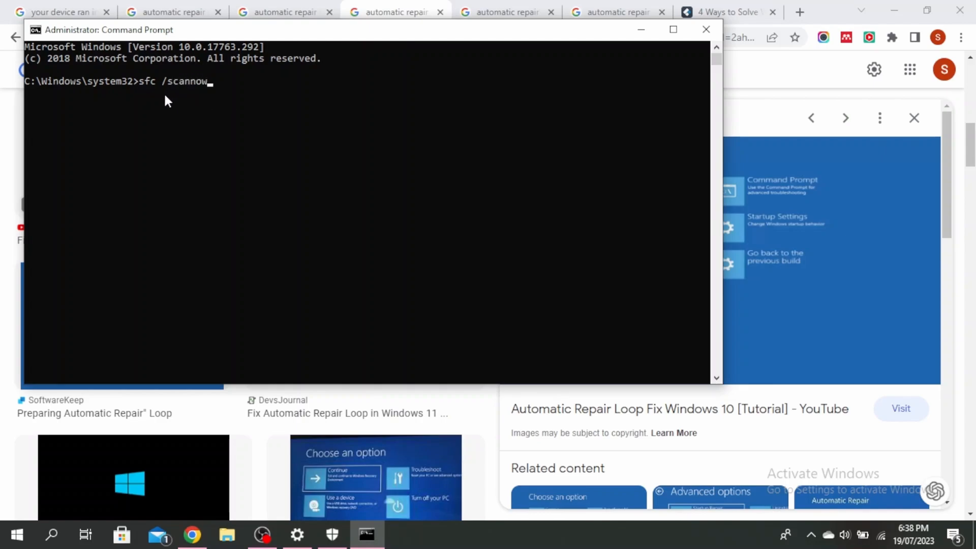
{"action": "mouse_move", "coordinate": [240, 100]}
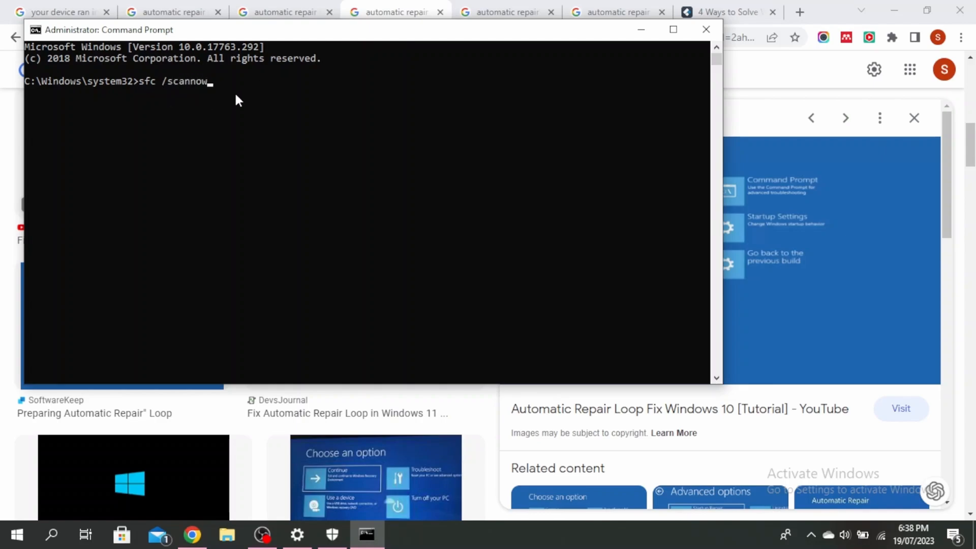
{"action": "mouse_move", "coordinate": [706, 29]}
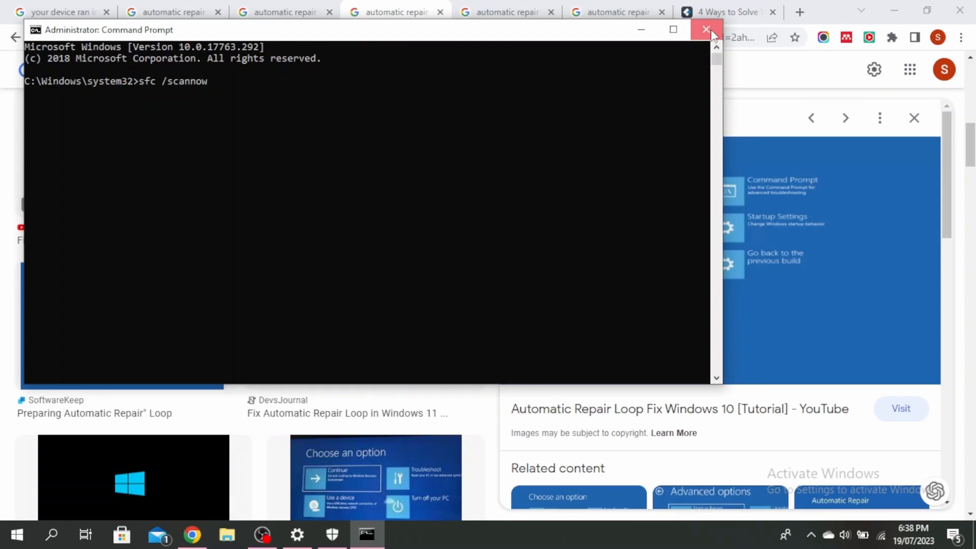
- Close Command Prompt and read the article's Safe Mode Startup Settings restart steps
{"action": "left_click", "coordinate": [706, 29]}
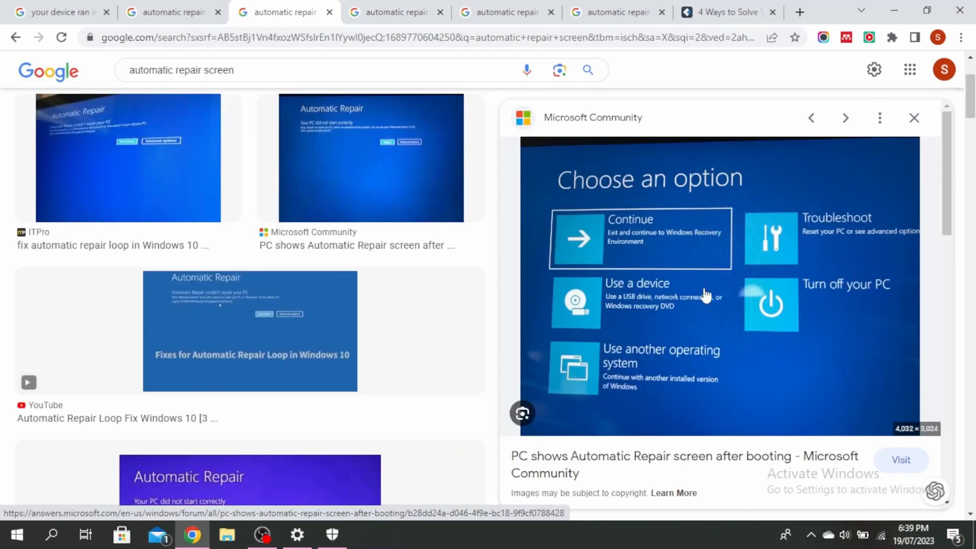
{"action": "mouse_move", "coordinate": [697, 251]}
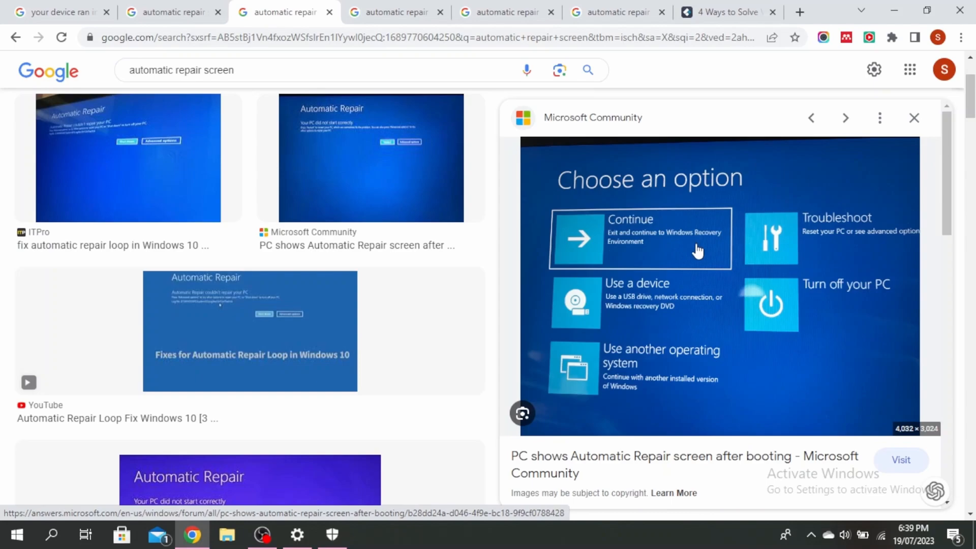
{"action": "left_click", "coordinate": [722, 12]}
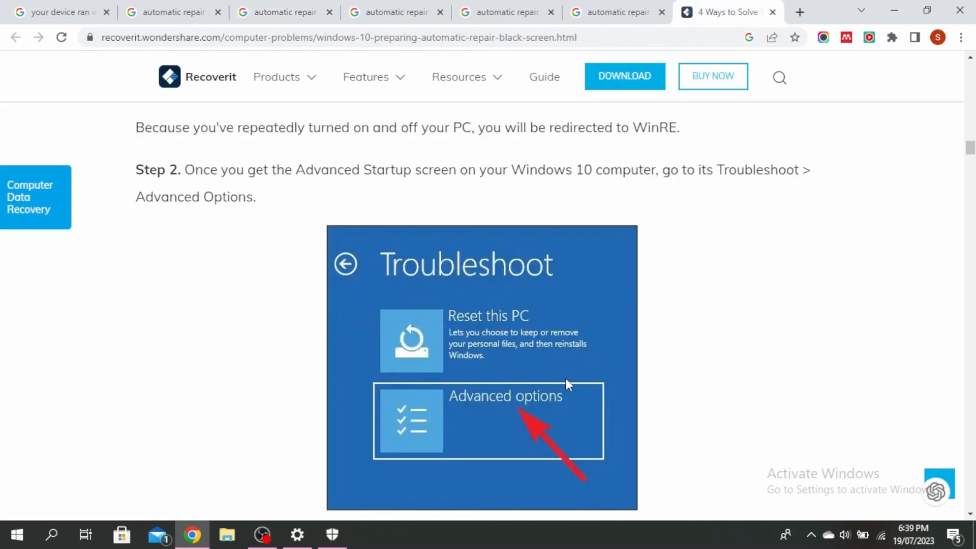
{"action": "scroll", "scroll_direction": "down", "scroll_amount": 3}
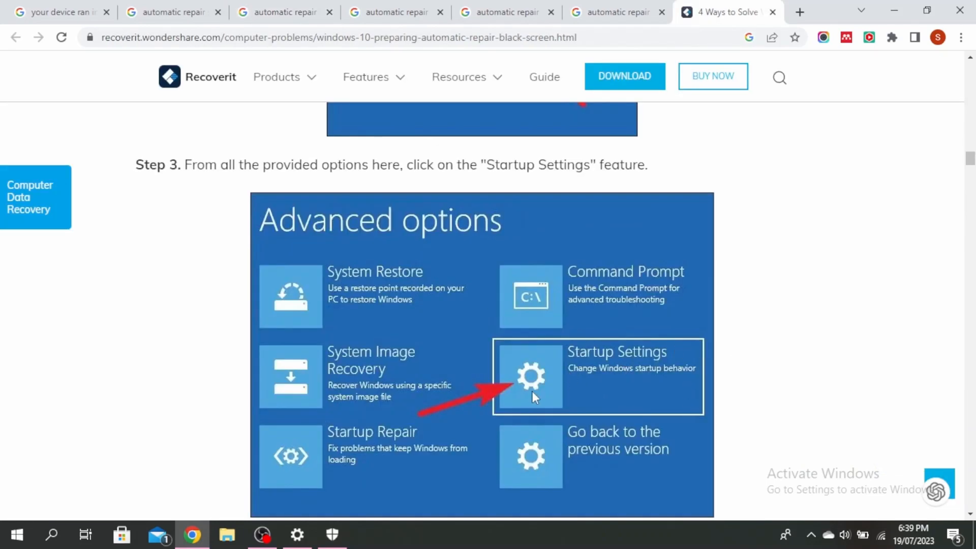
{"action": "scroll", "scroll_direction": "down", "scroll_amount": 3}
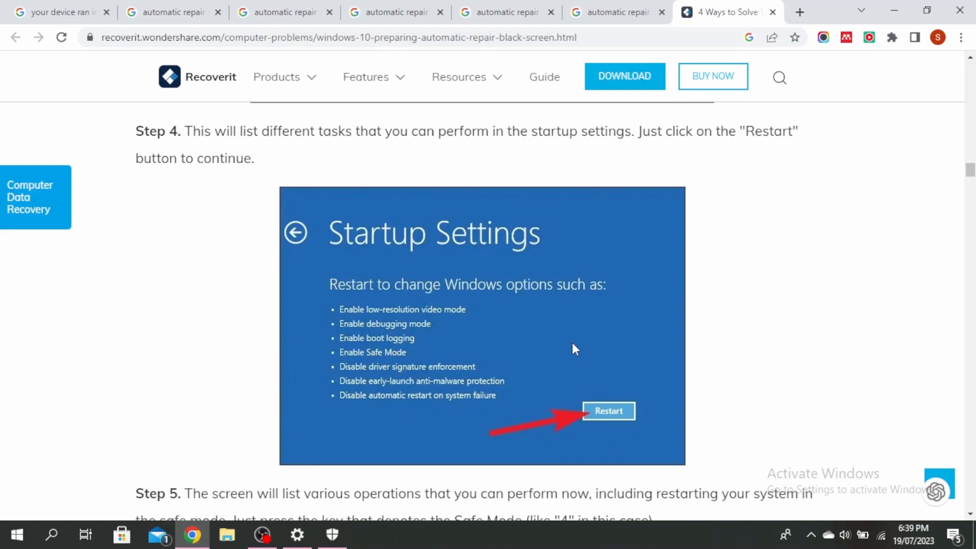
{"action": "mouse_move", "coordinate": [105, 468]}
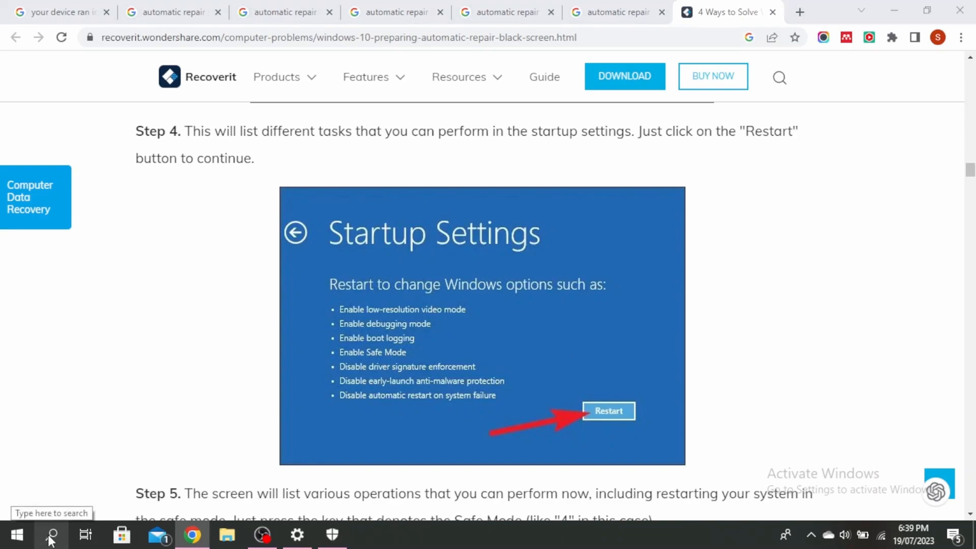
- Launch Control Panel from Windows search, showing All Control Panel Items
{"action": "left_click", "coordinate": [51, 534]}
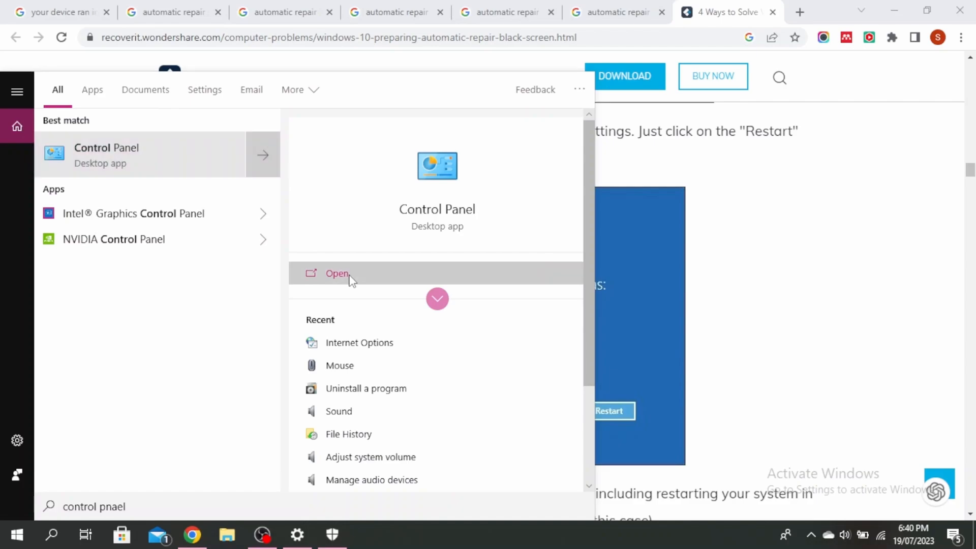
{"action": "left_click", "coordinate": [337, 273]}
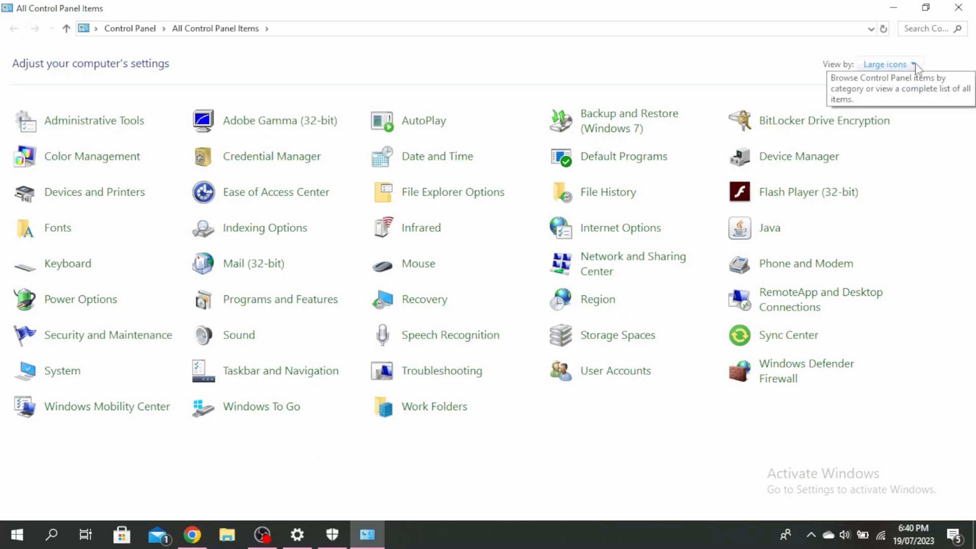
- Show Programs and Features with its 46 programs and the Installed On date filter calendar
{"action": "left_click", "coordinate": [890, 64]}
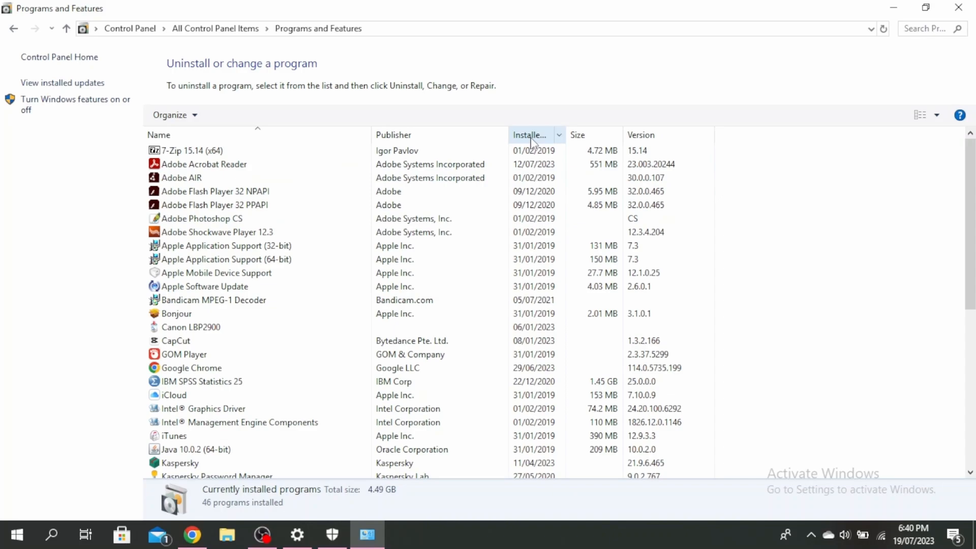
{"action": "mouse_move", "coordinate": [565, 146]}
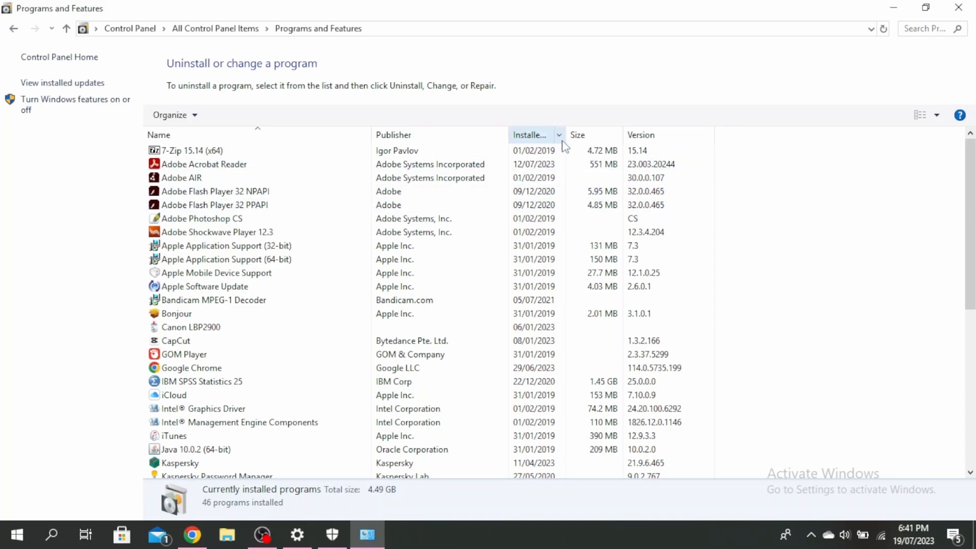
{"action": "left_click", "coordinate": [557, 135]}
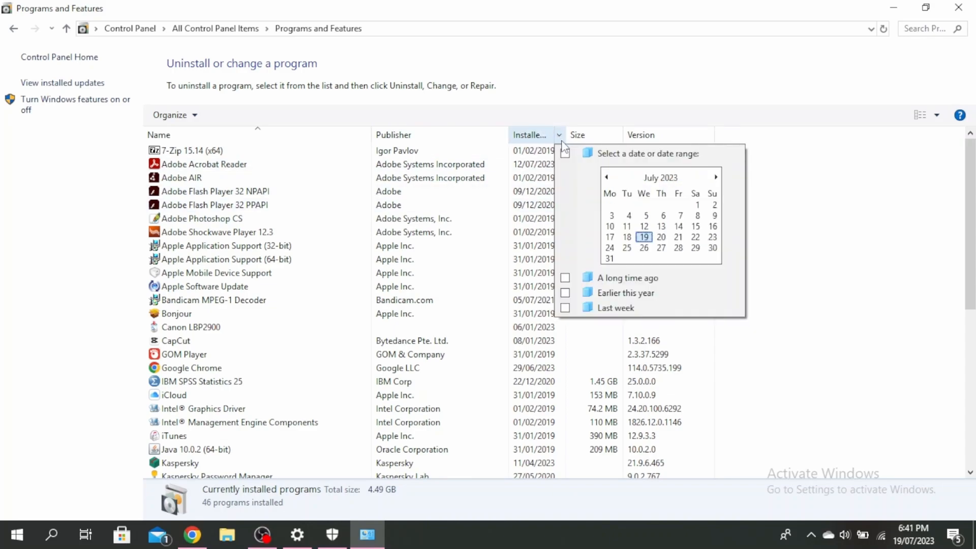
{"action": "left_click", "coordinate": [578, 135]}
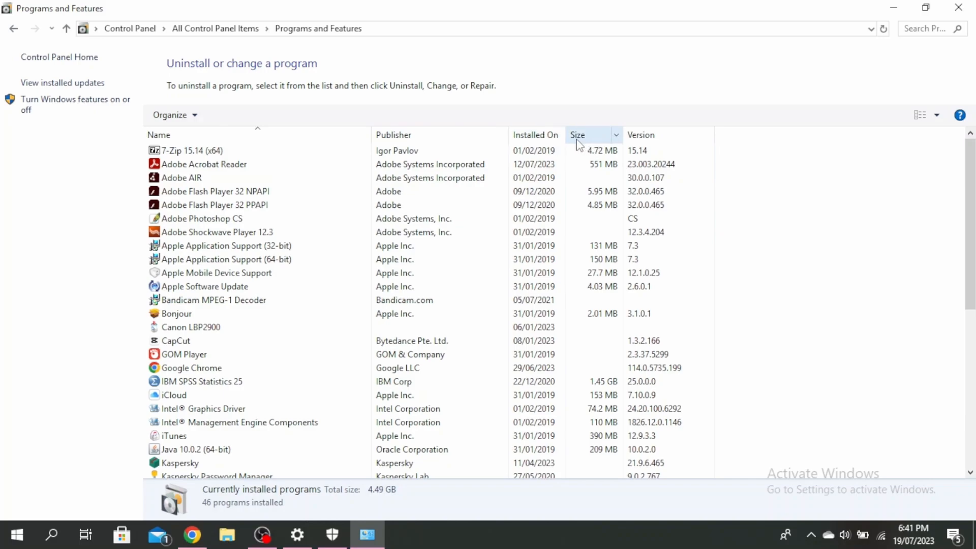
{"action": "left_click", "coordinate": [558, 134]}
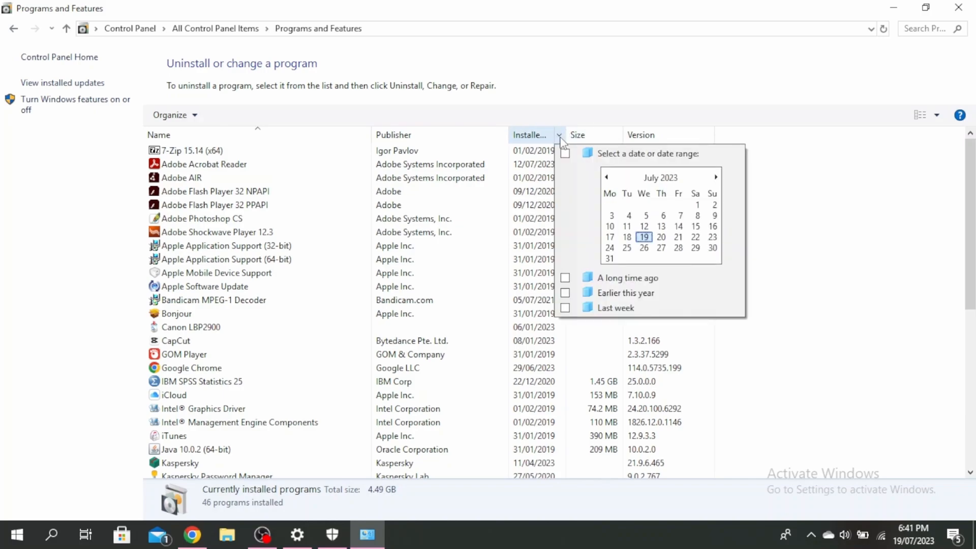
{"action": "mouse_move", "coordinate": [625, 293]}
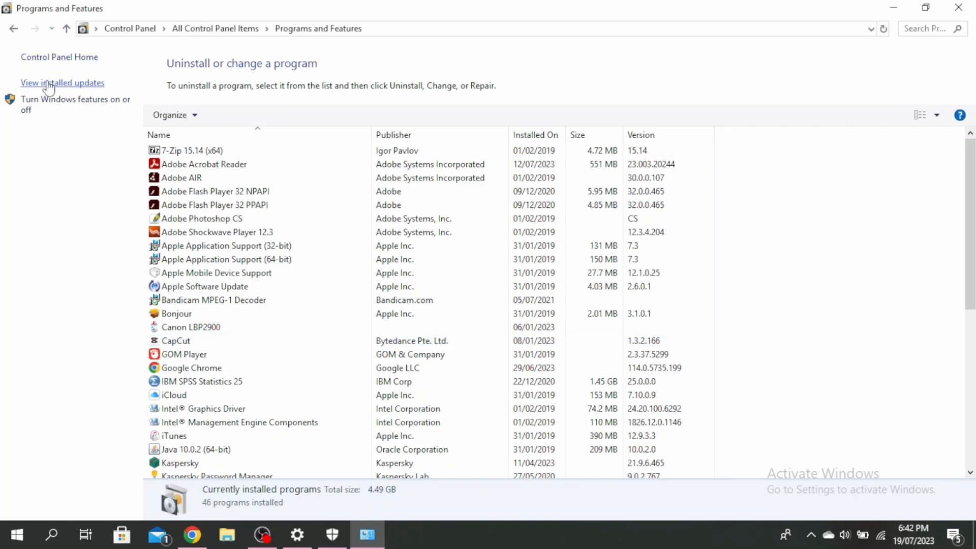
- Show the 7 installed updates and check their Installed On date filter
{"action": "left_click", "coordinate": [62, 82]}
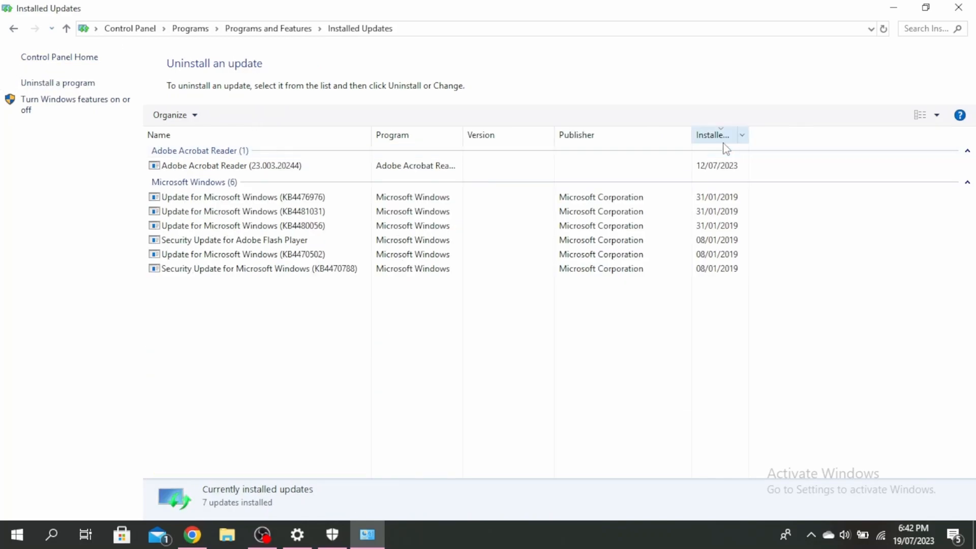
{"action": "left_click", "coordinate": [741, 135]}
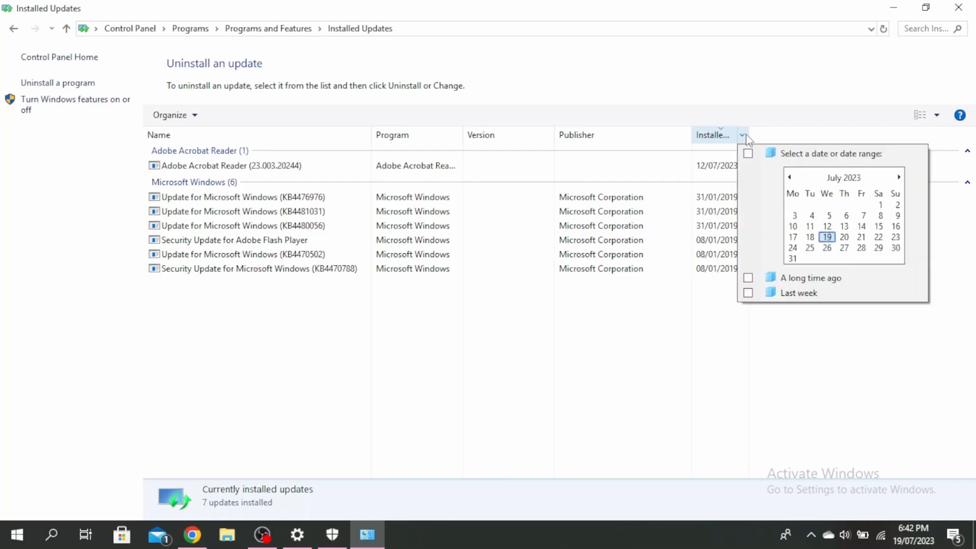
{"action": "left_click", "coordinate": [659, 305]}
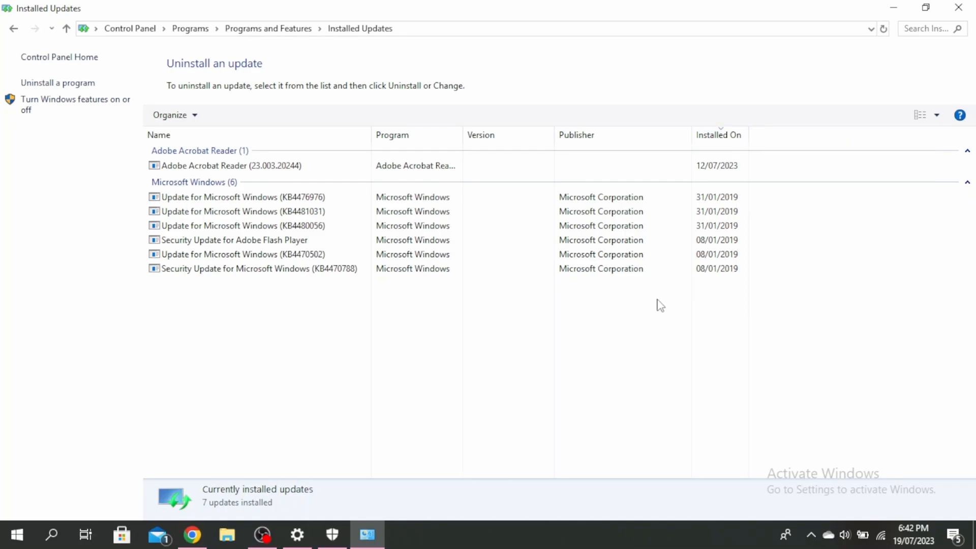